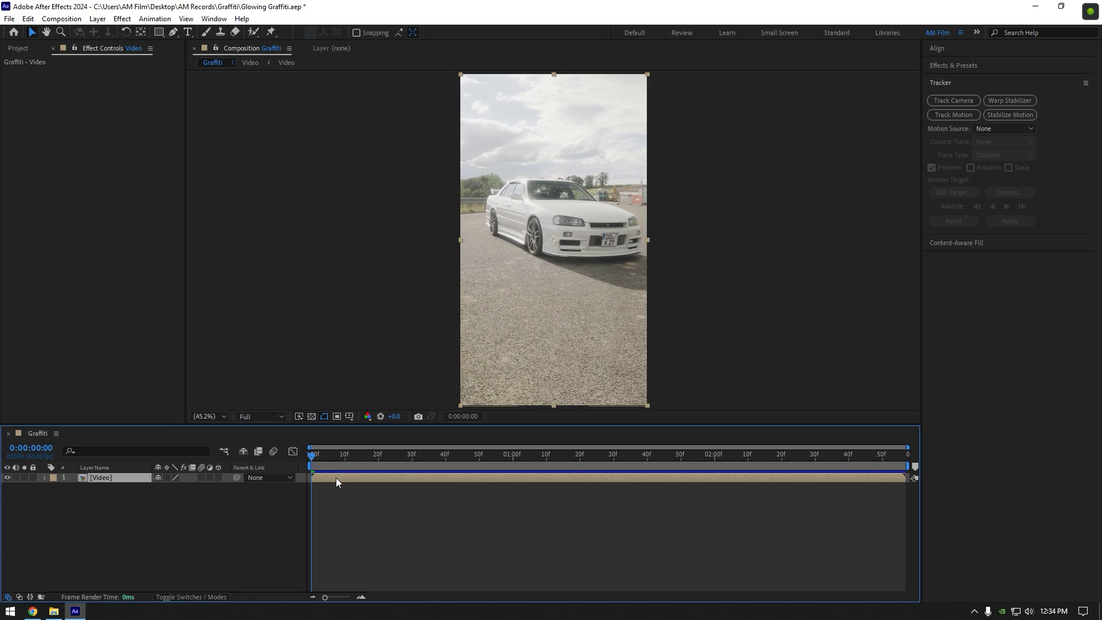
Browse Vecteezy's free graffiti sticker PNG results and choose a sticker to download
click(32, 610)
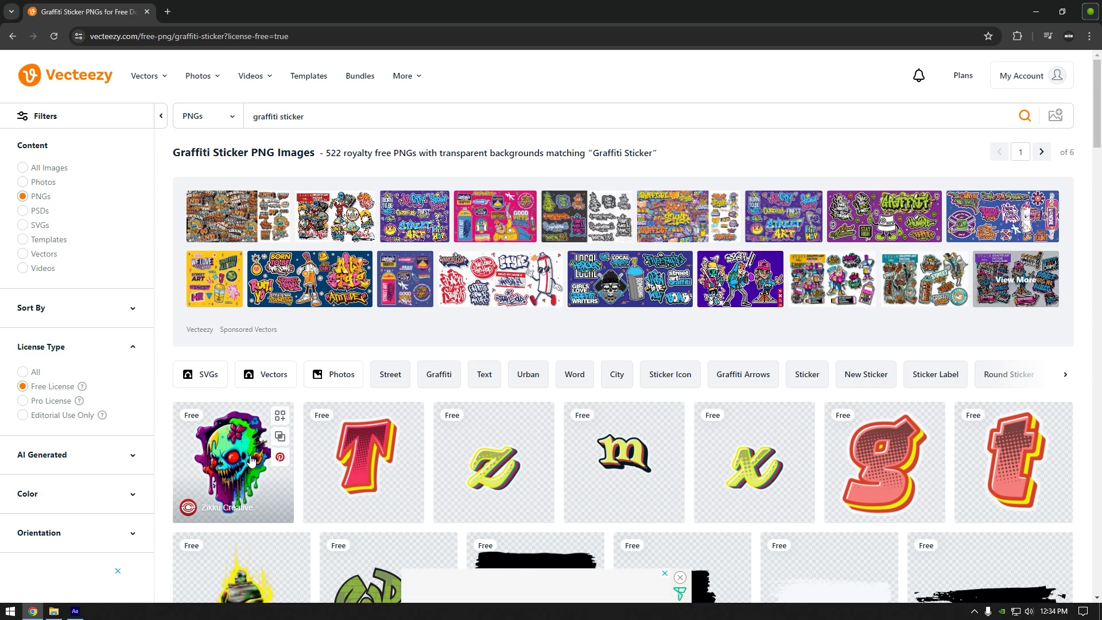
click(74, 611)
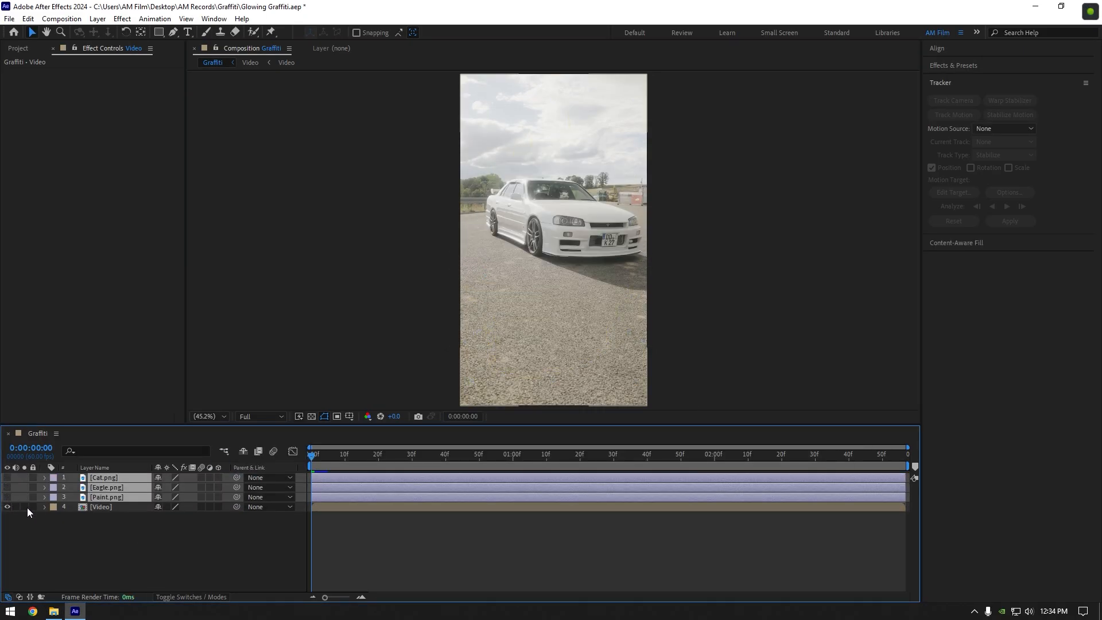
Camera-track the car Video layer and create a solid and camera on ground track points
click(952, 99)
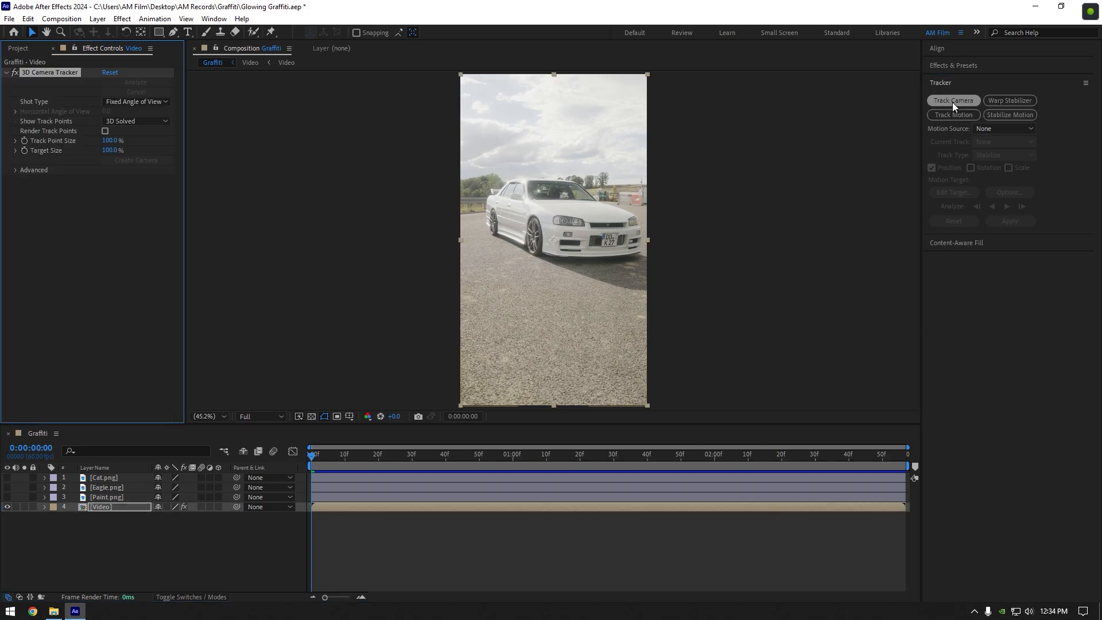
click(135, 81)
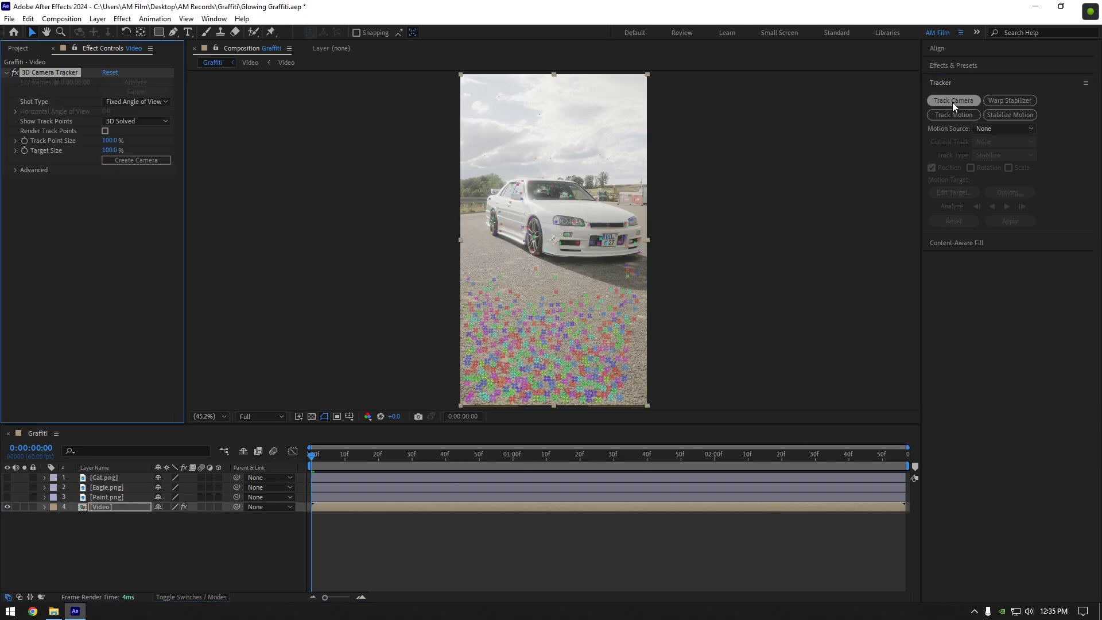
right_click(491, 303)
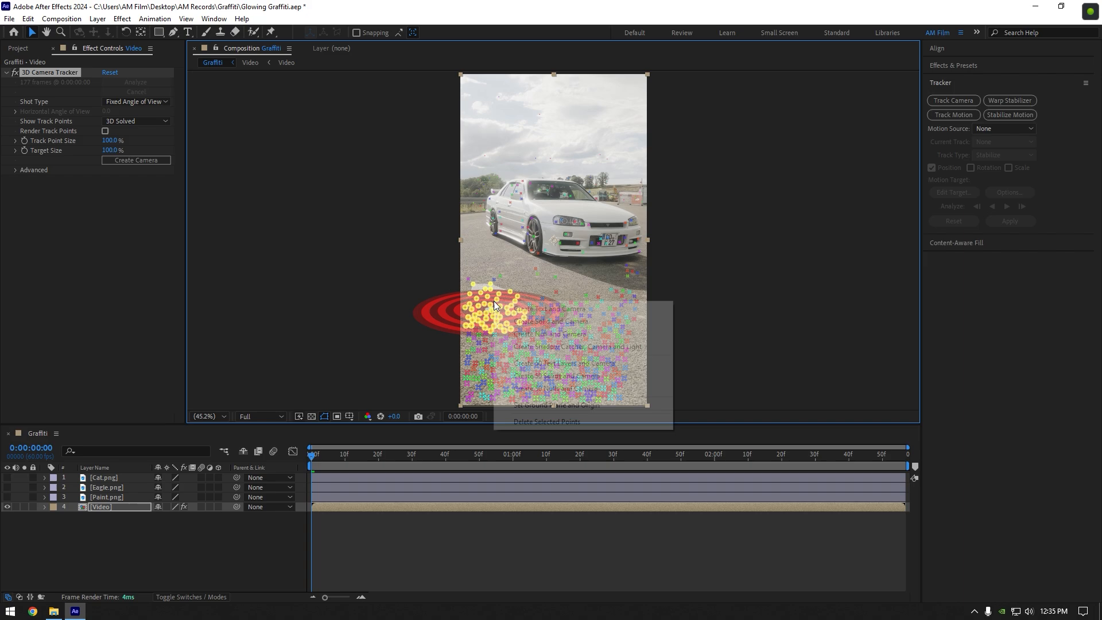
mouse_move(575, 323)
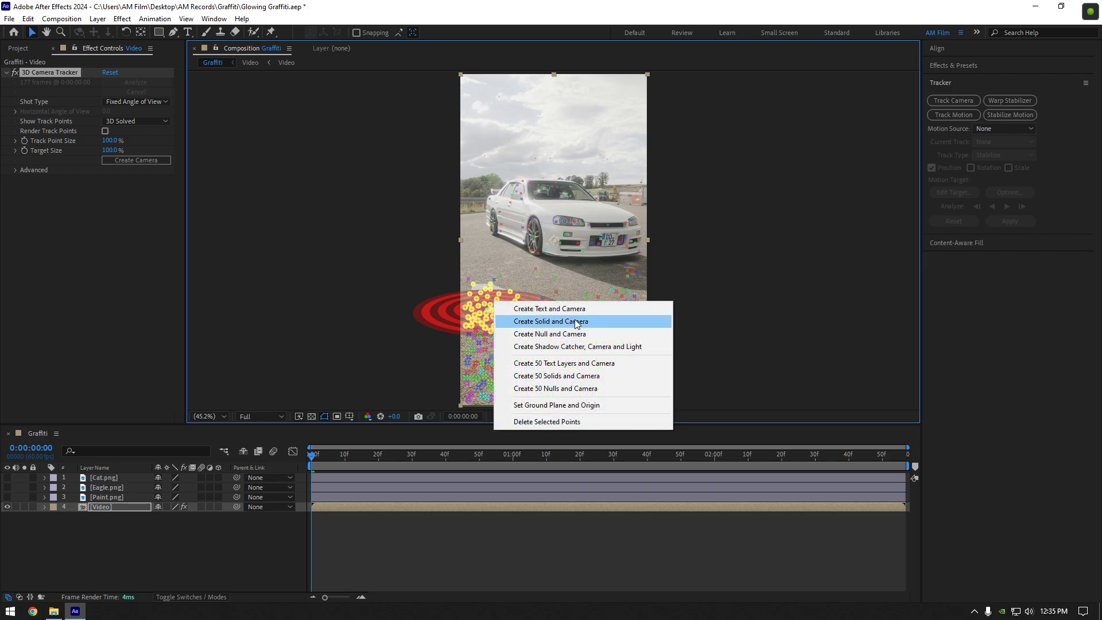
click(550, 321)
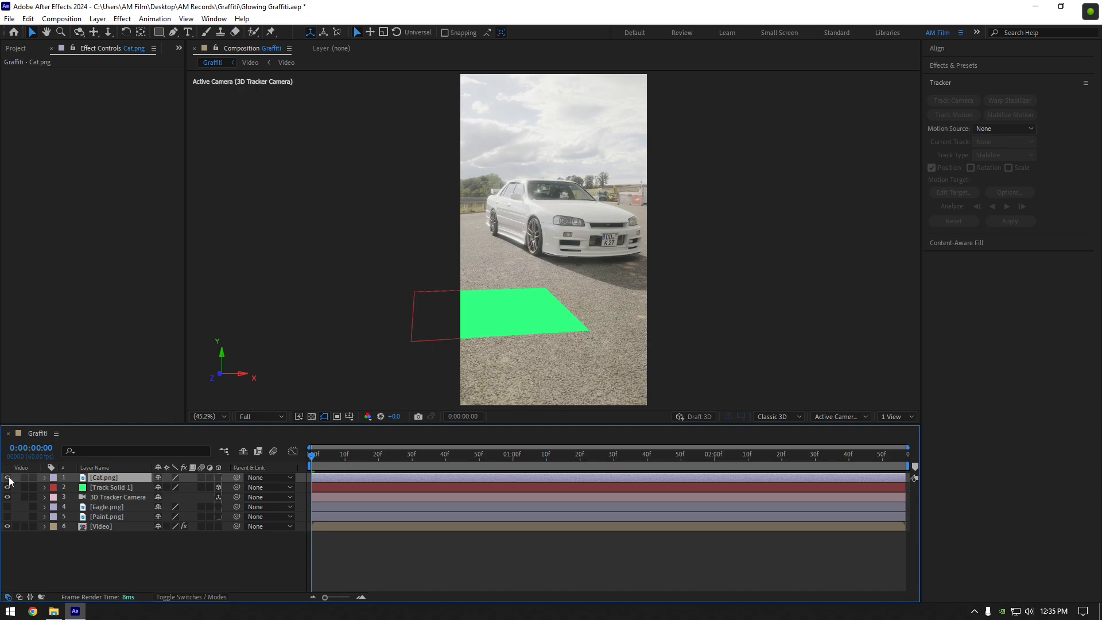
Show Cat.png, parent it to Track Solid 1, and hide the green solid
click(270, 477)
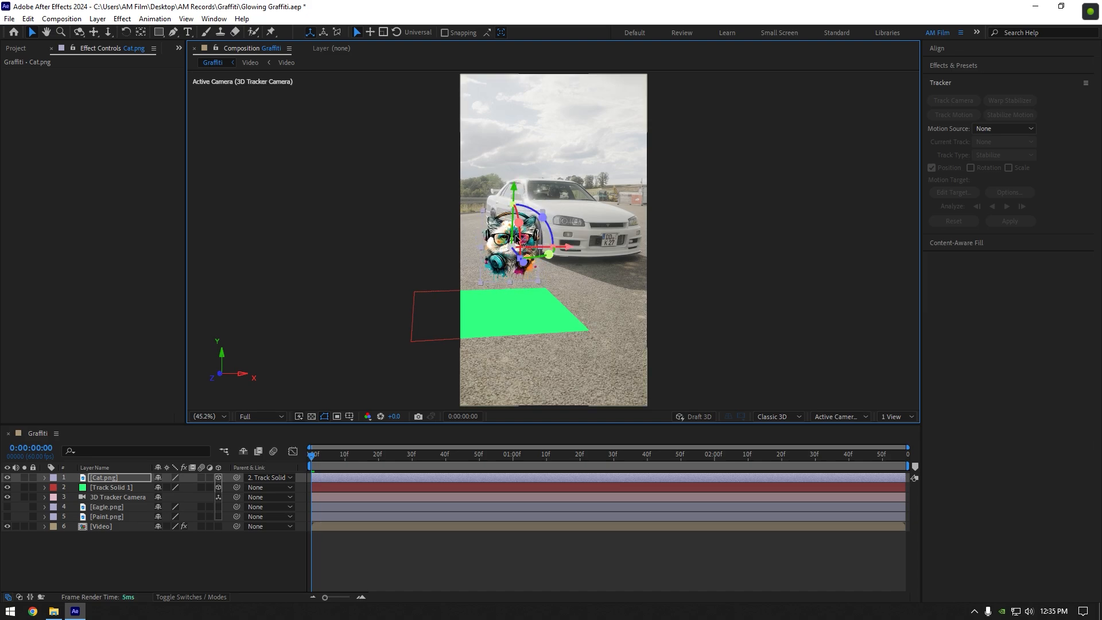
click(800, 454)
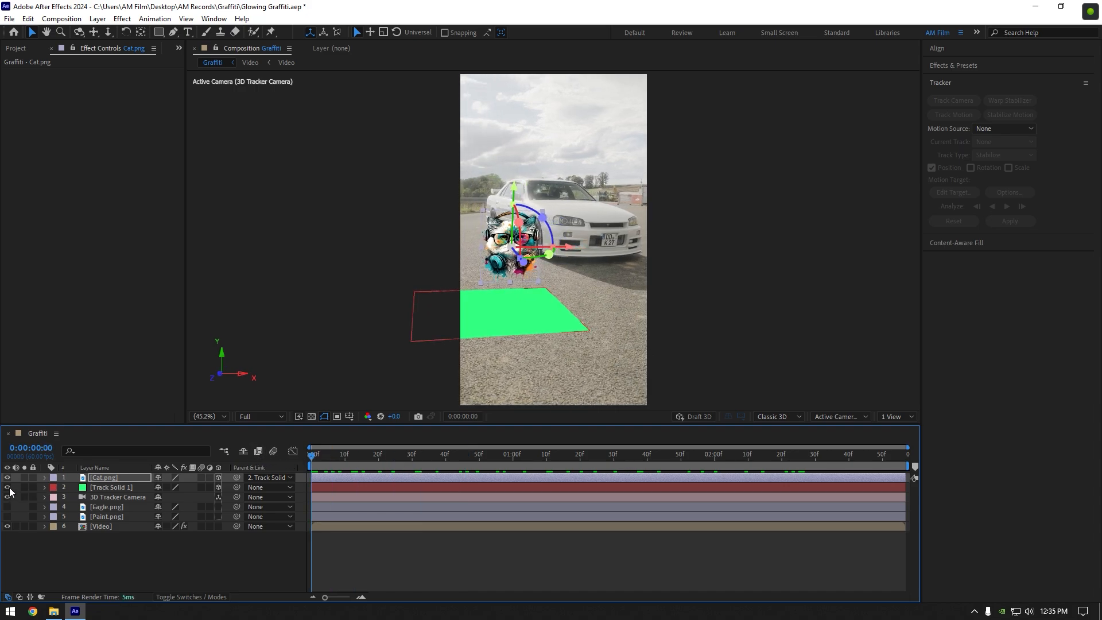
click(7, 488)
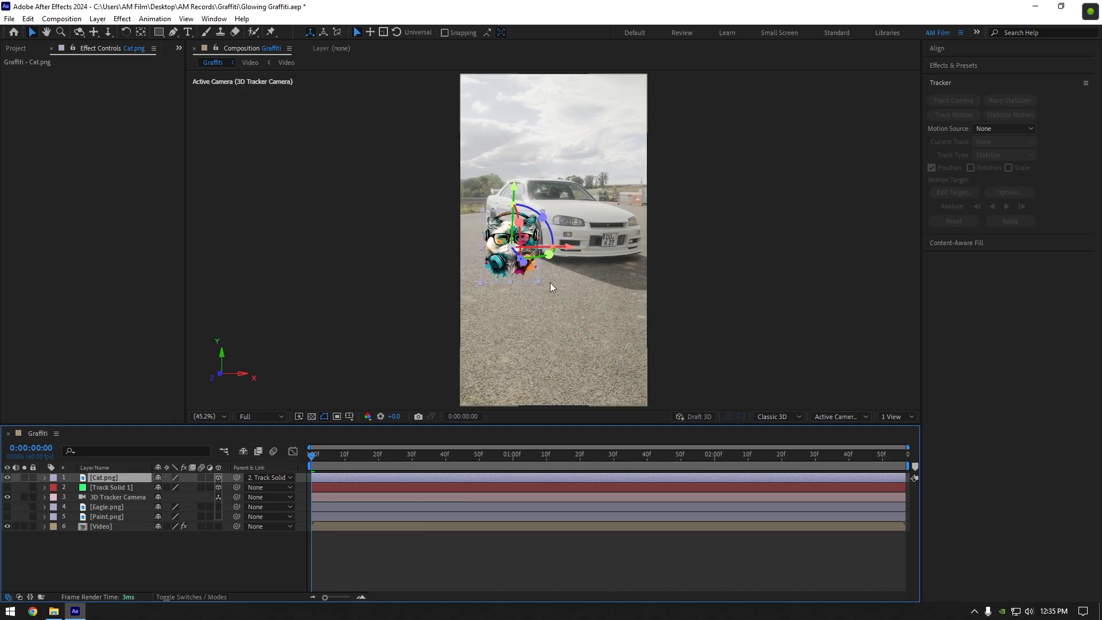
Find Deep Glow by searching 'deep' and apply it to Cat.png with Radius 500
text(deep)
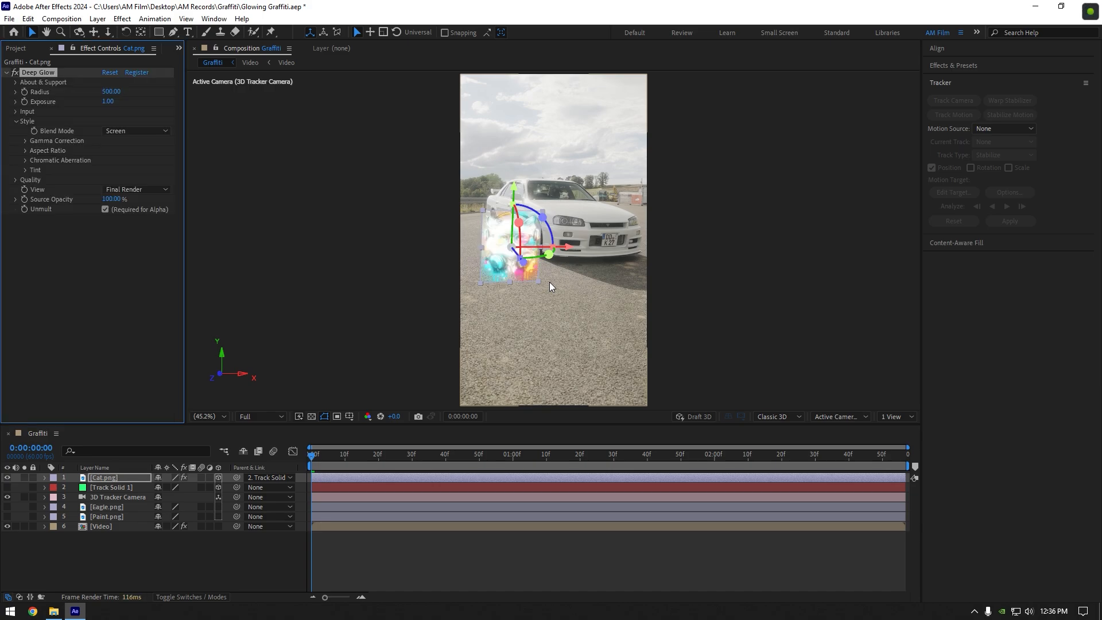
click(205, 416)
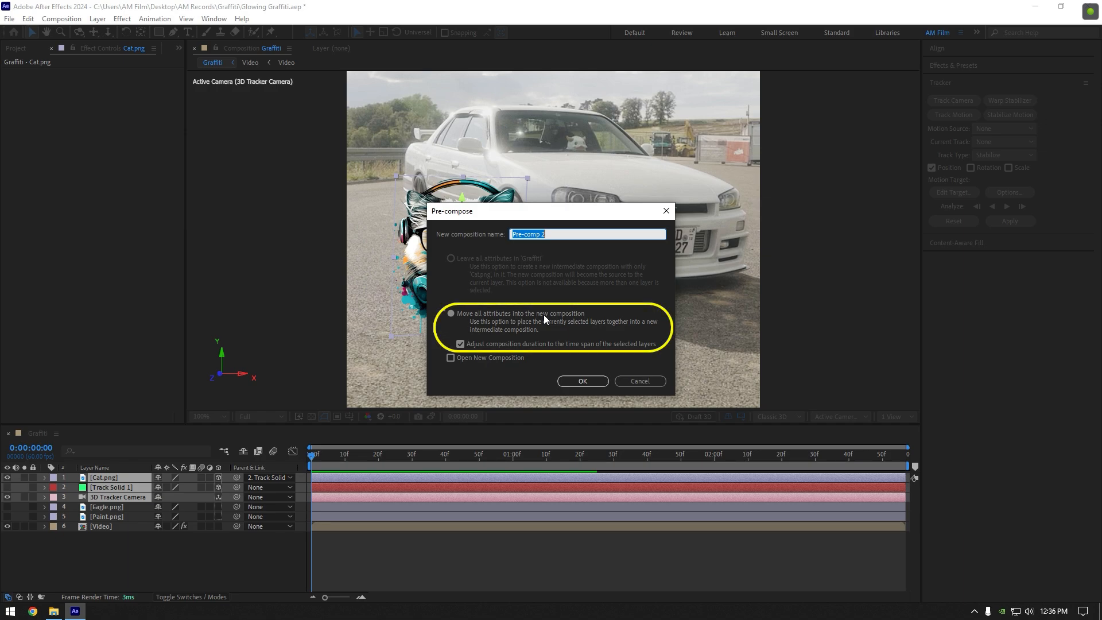
mouse_move(576, 233)
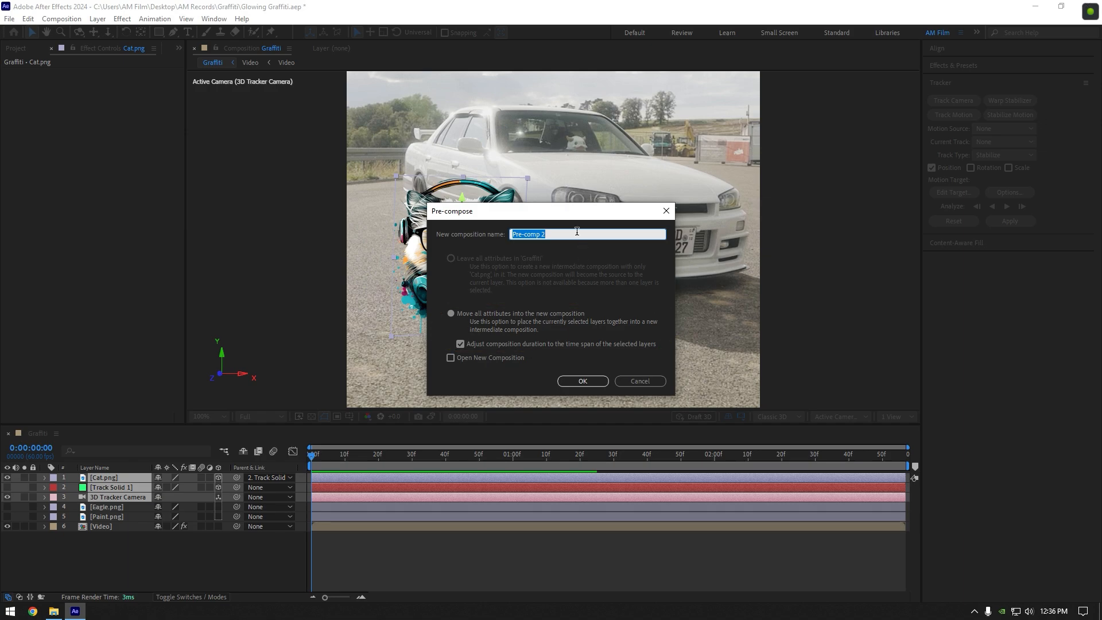
Pre-compose Cat, Track Solid and camera into a Cat comp, moving all attributes
click(582, 381)
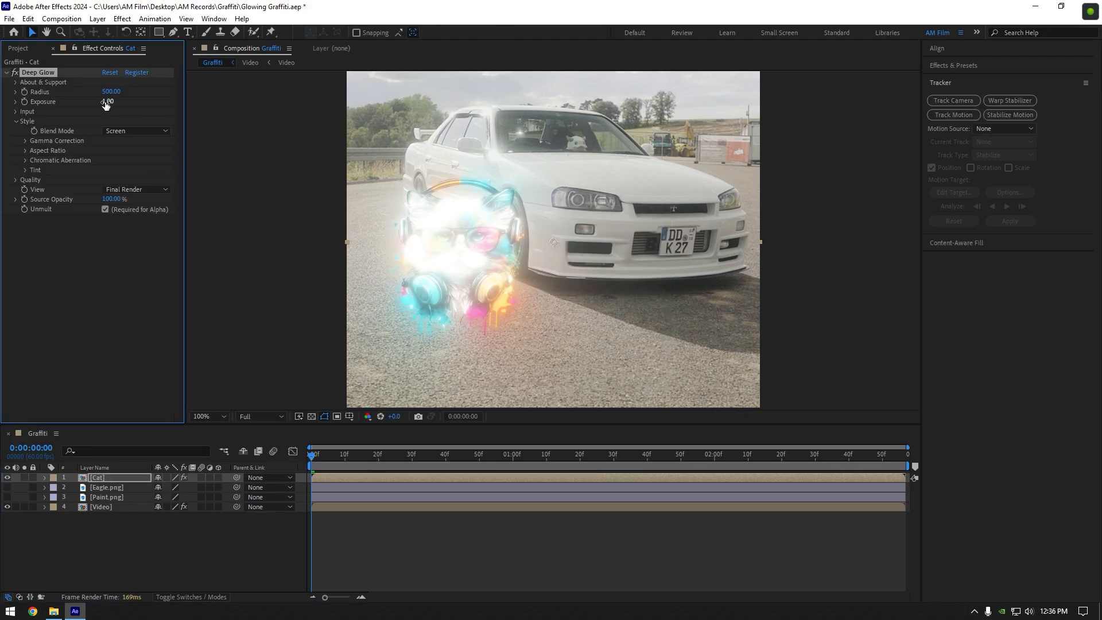
Set the cat's Deep Glow exposure to 0.44 with a light purple (D791FF) tint
drag(109, 101, 109, 101)
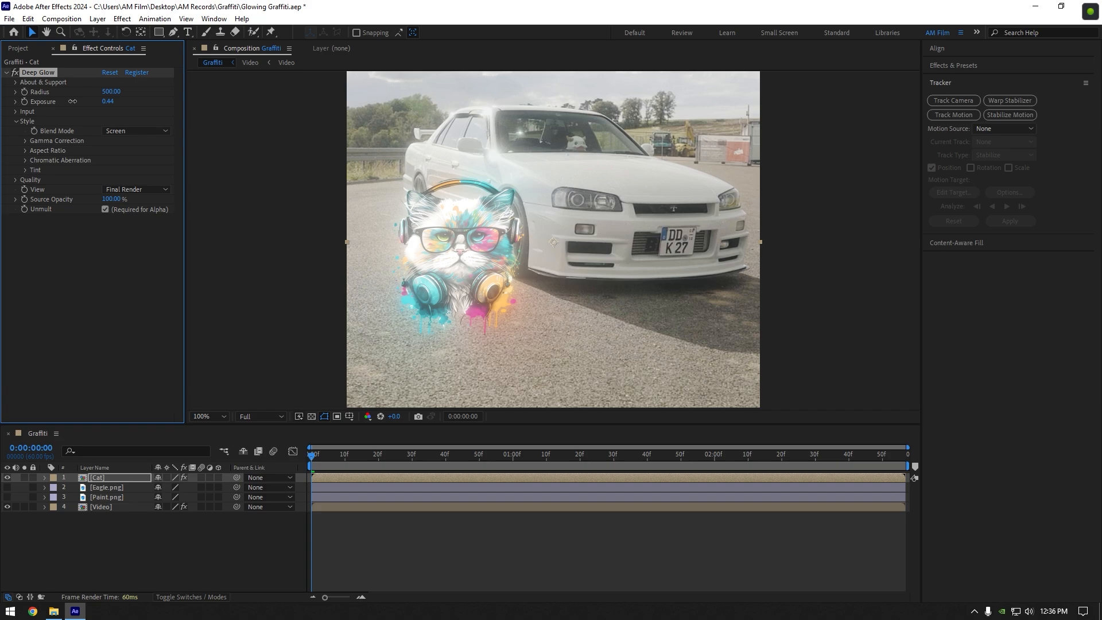
click(24, 170)
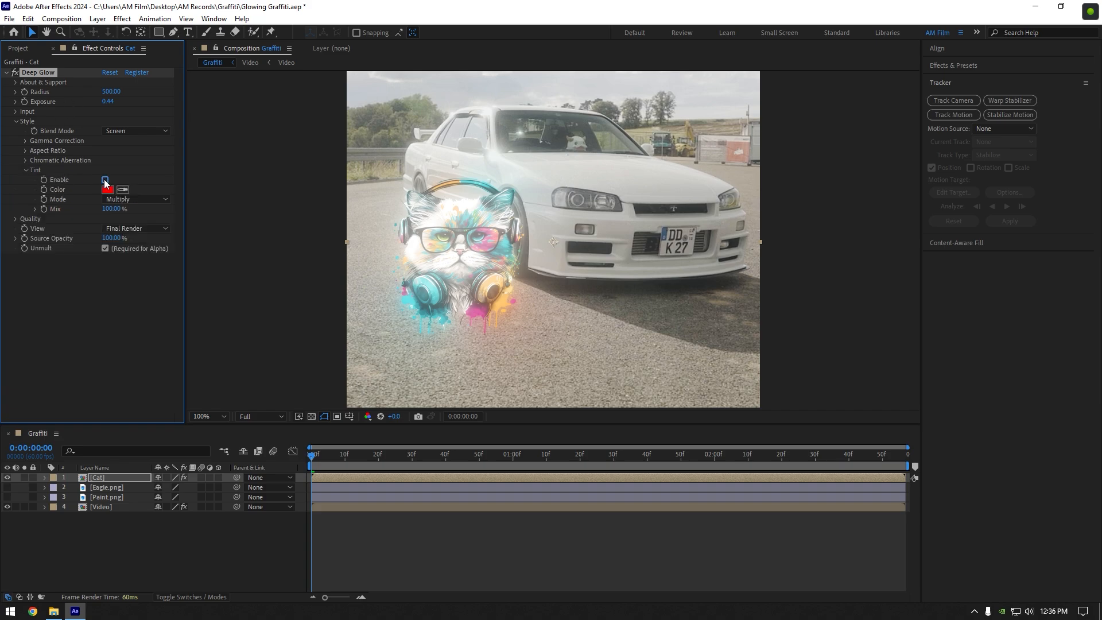
click(135, 200)
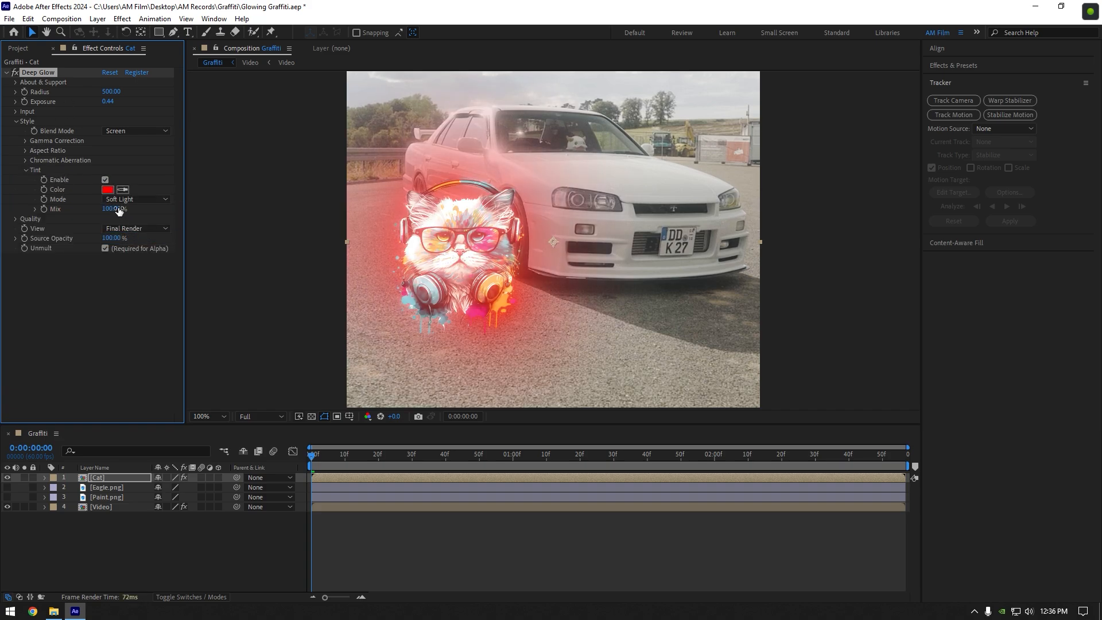
click(109, 188)
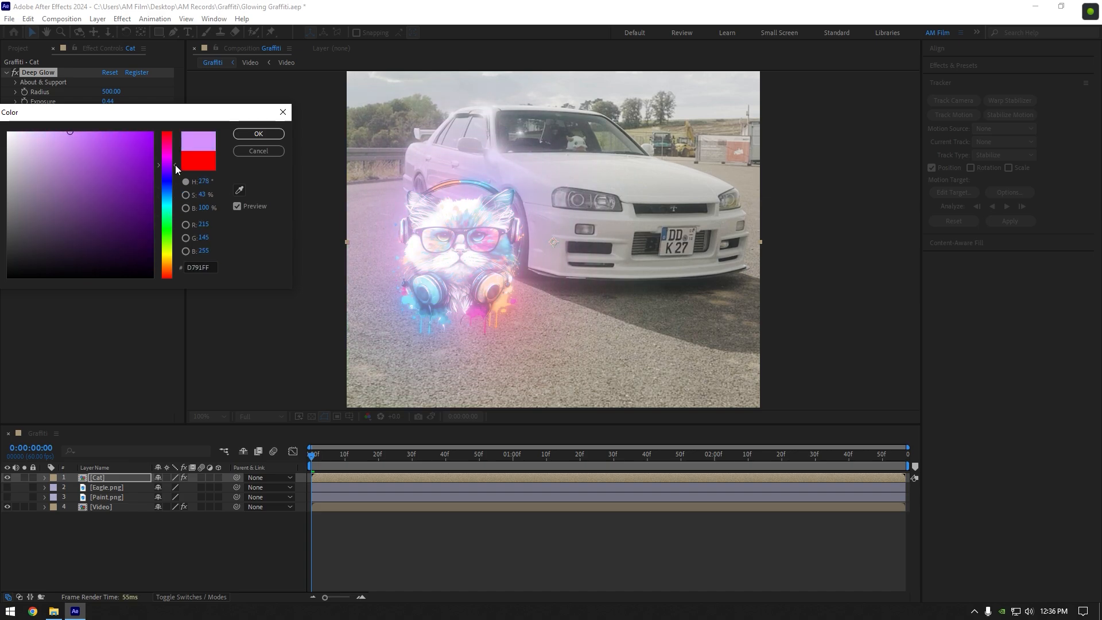
click(257, 133)
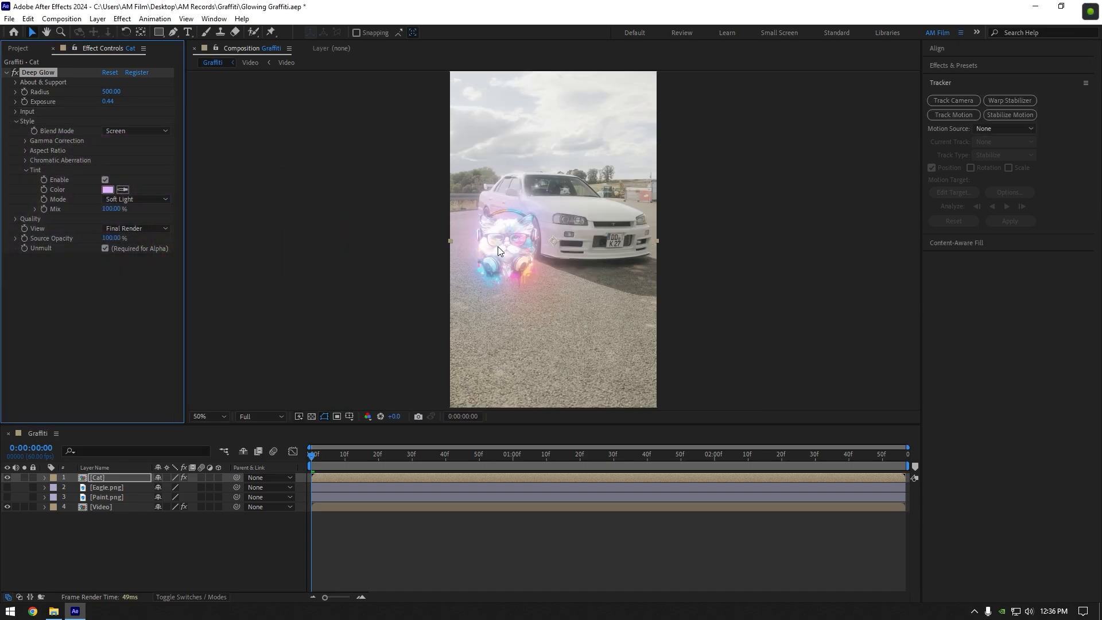
Create a second tracked solid and camera from ground points right of the cat
click(6, 73)
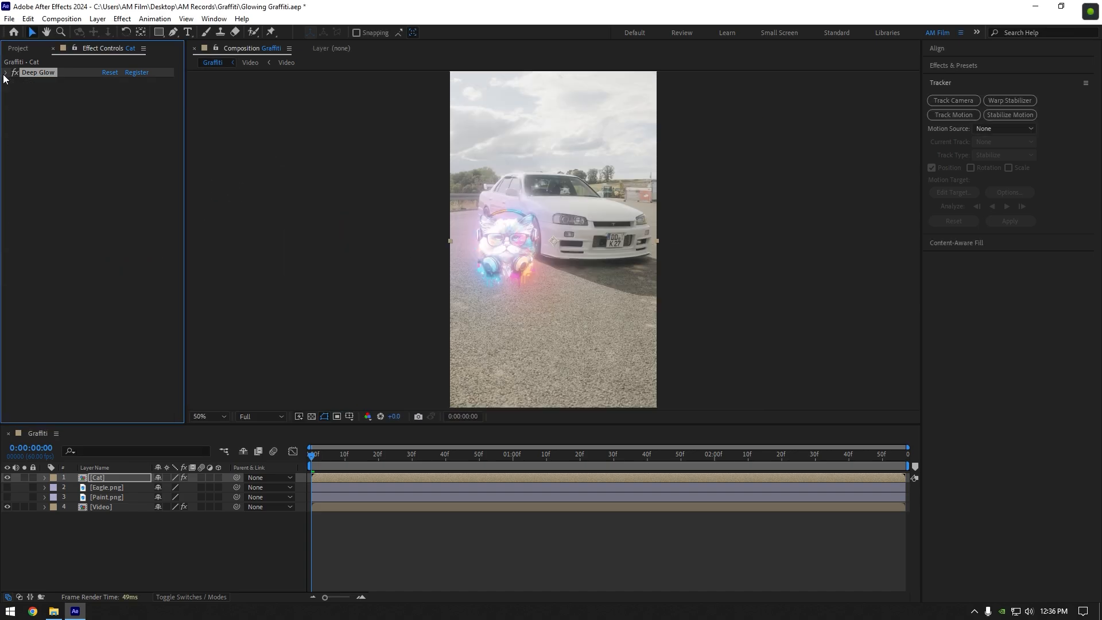
click(100, 507)
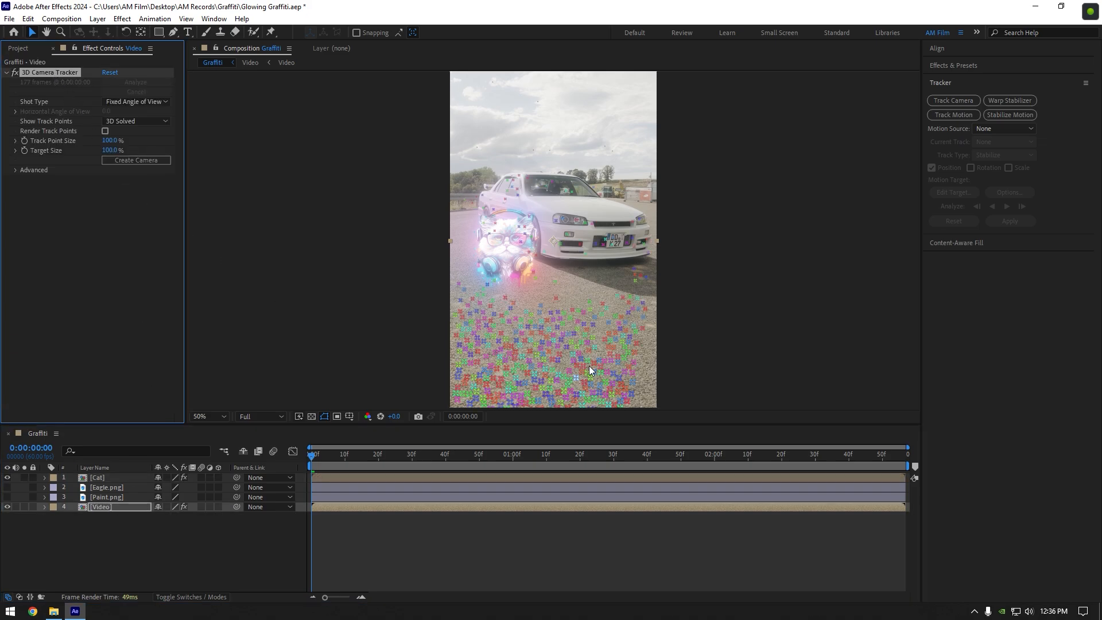
right_click(619, 316)
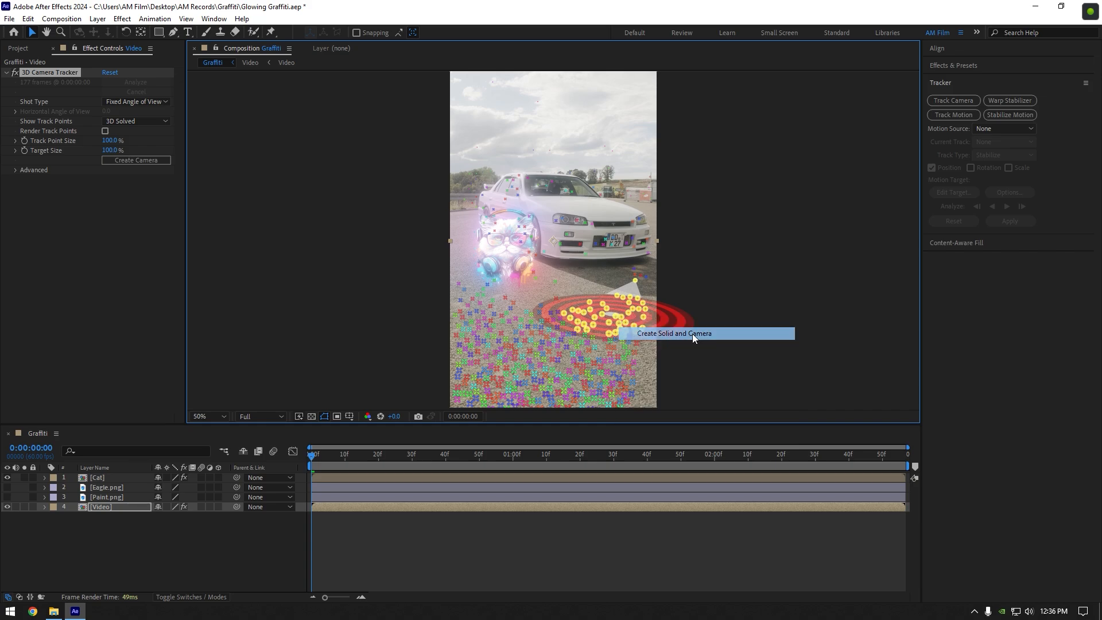
click(673, 333)
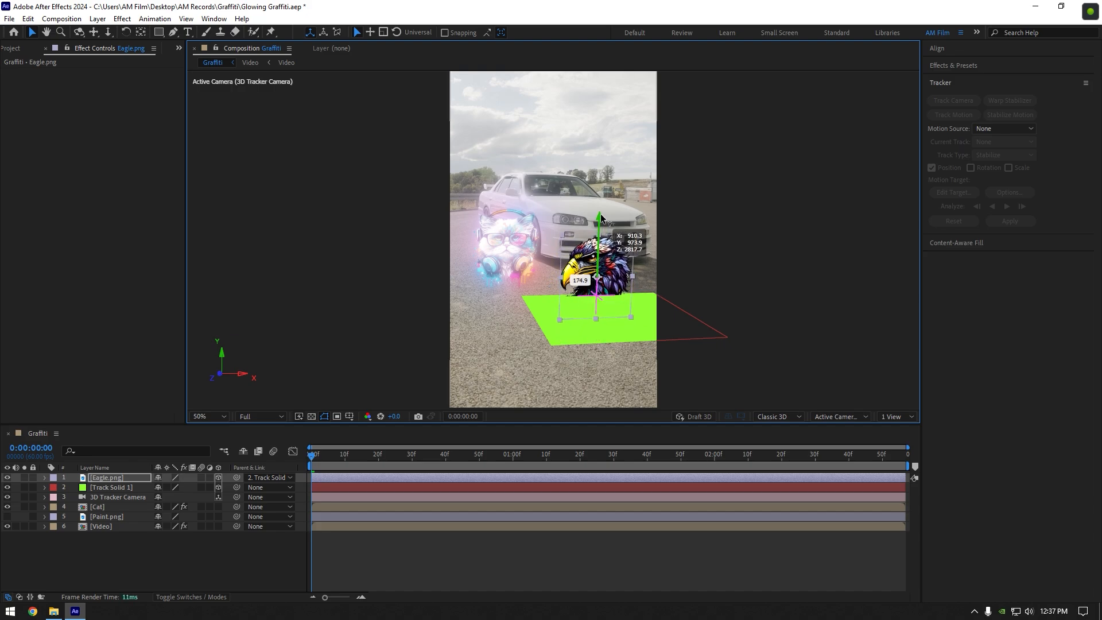
Make Eagle.png a 3D upright sticker parented to Track Solid 1, hiding the solid
click(338, 454)
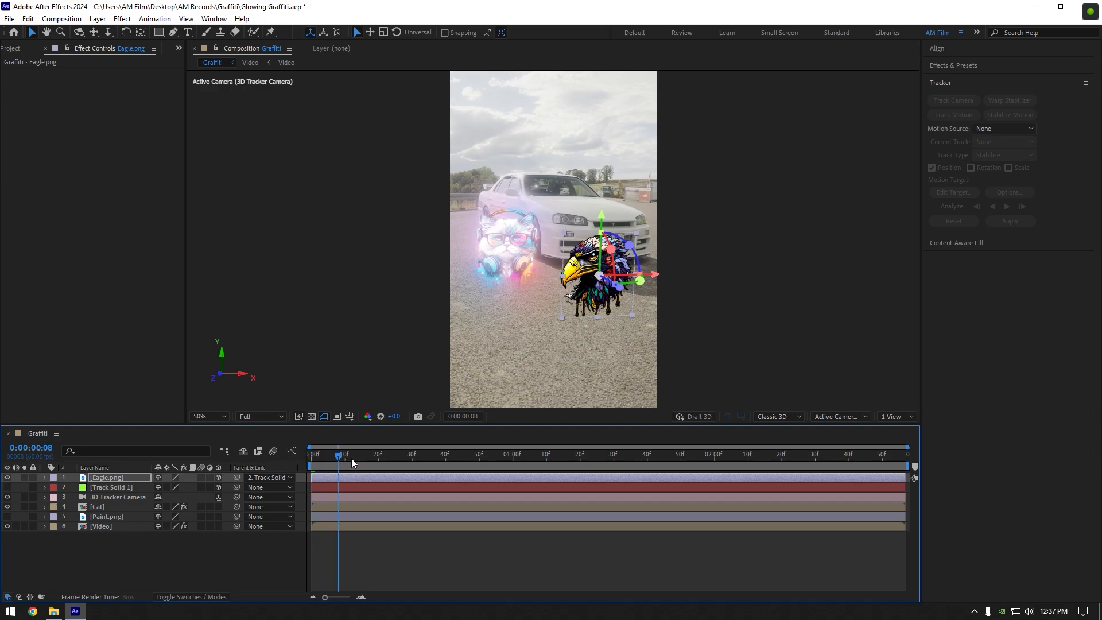
click(419, 454)
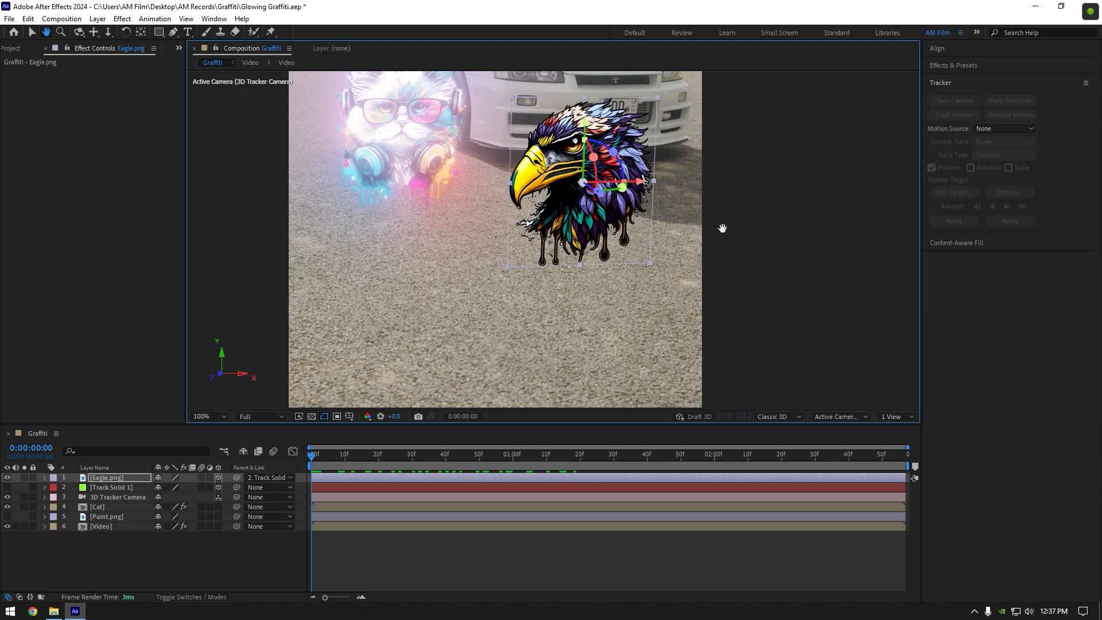
click(442, 453)
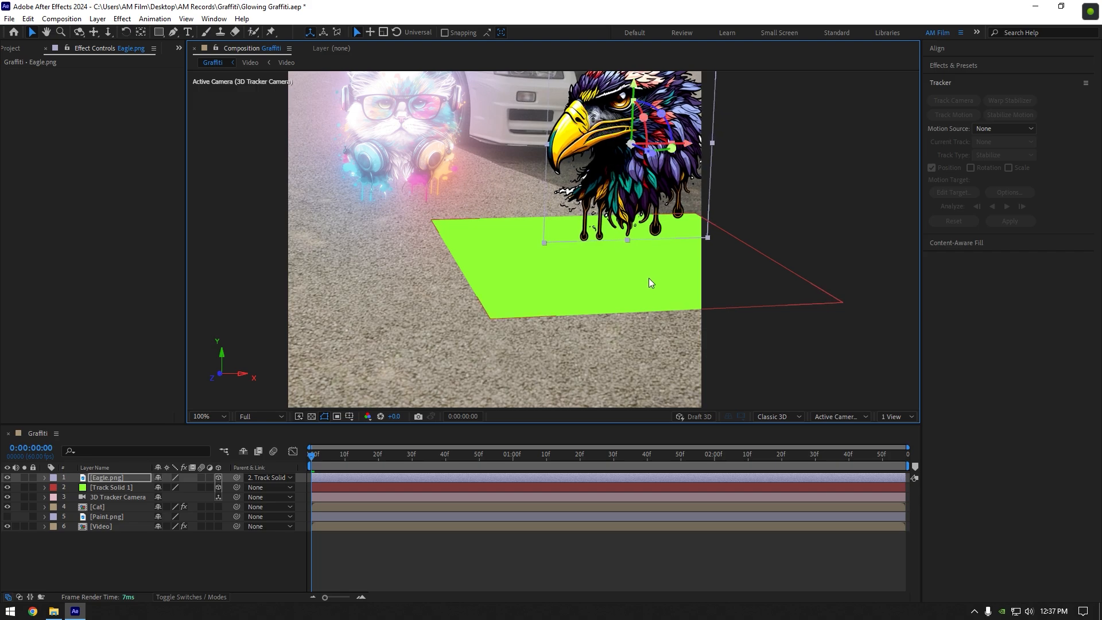
Scrub the timeline to verify eagle tracking, then pre-compose Eagle, solid and camera
click(206, 416)
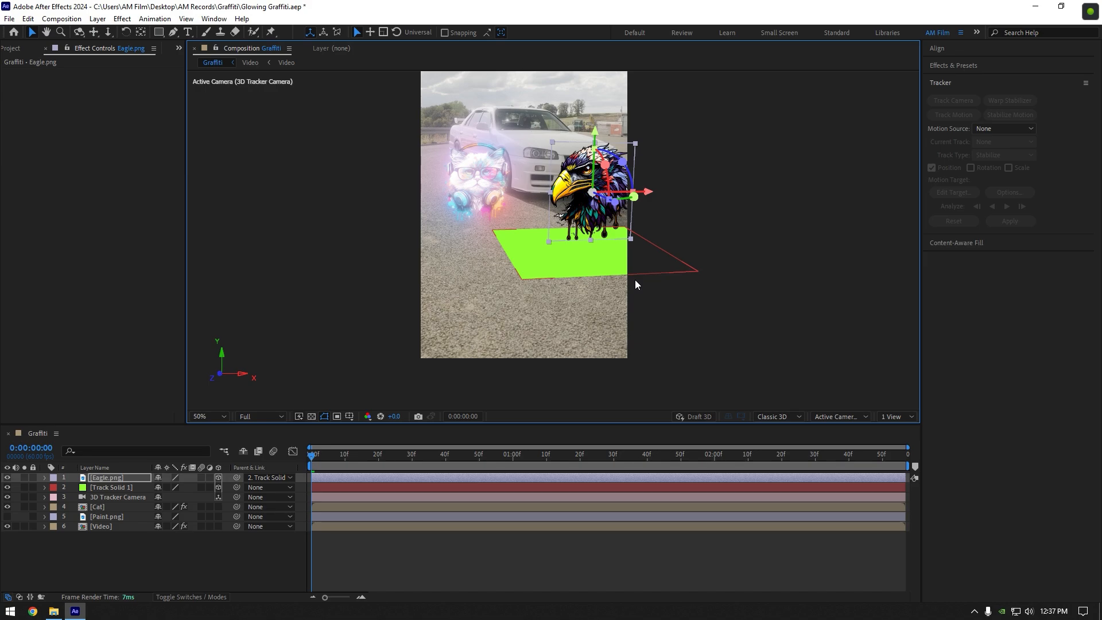
mouse_move(514, 371)
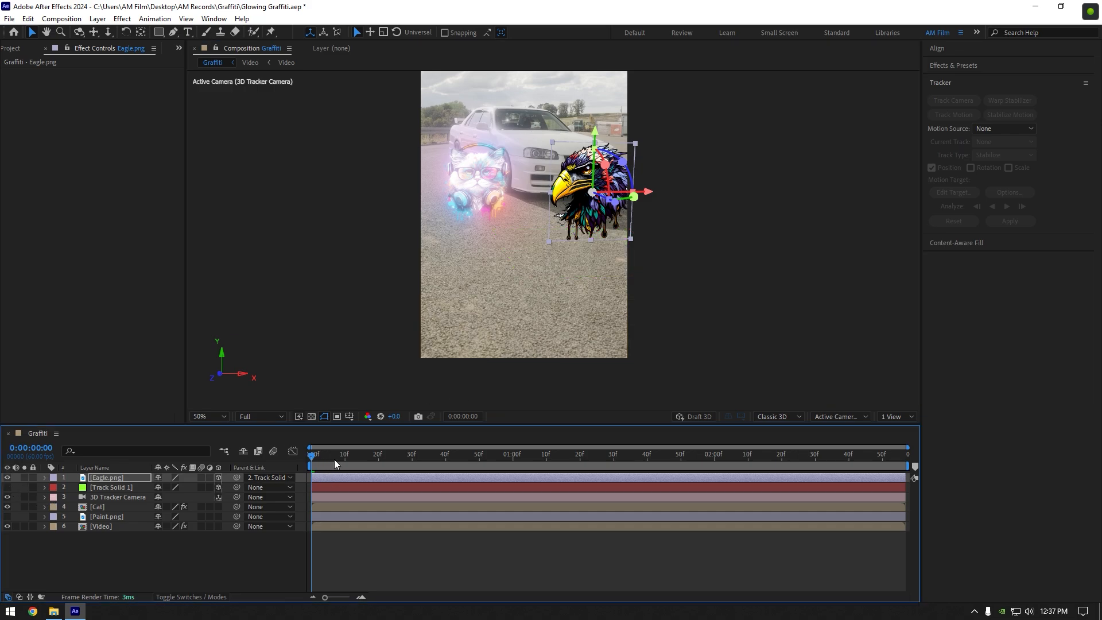
click(489, 454)
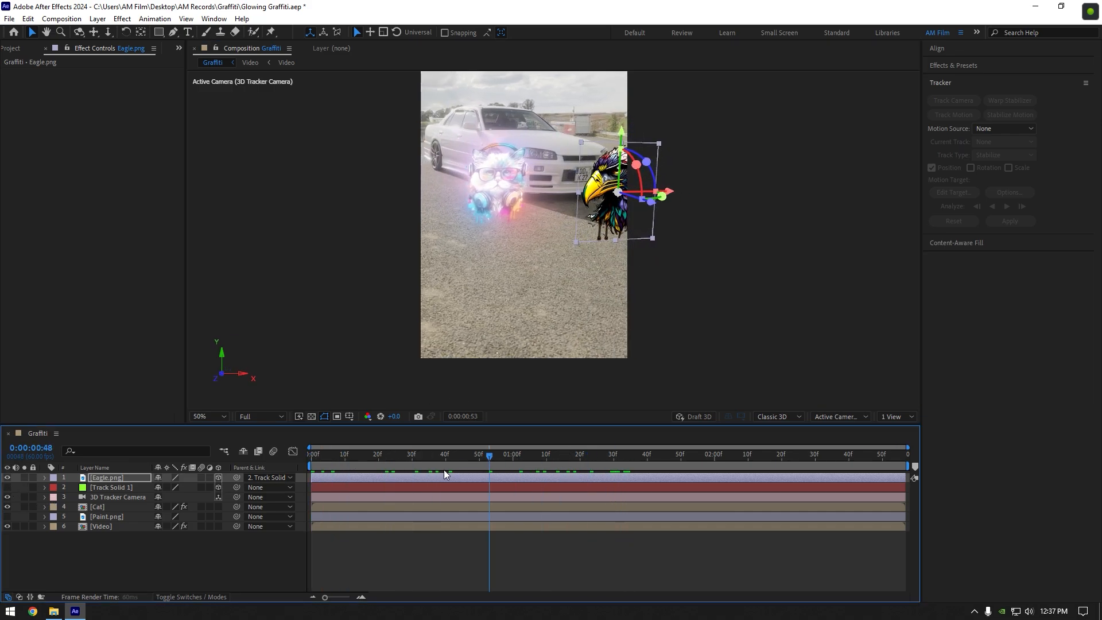
click(365, 454)
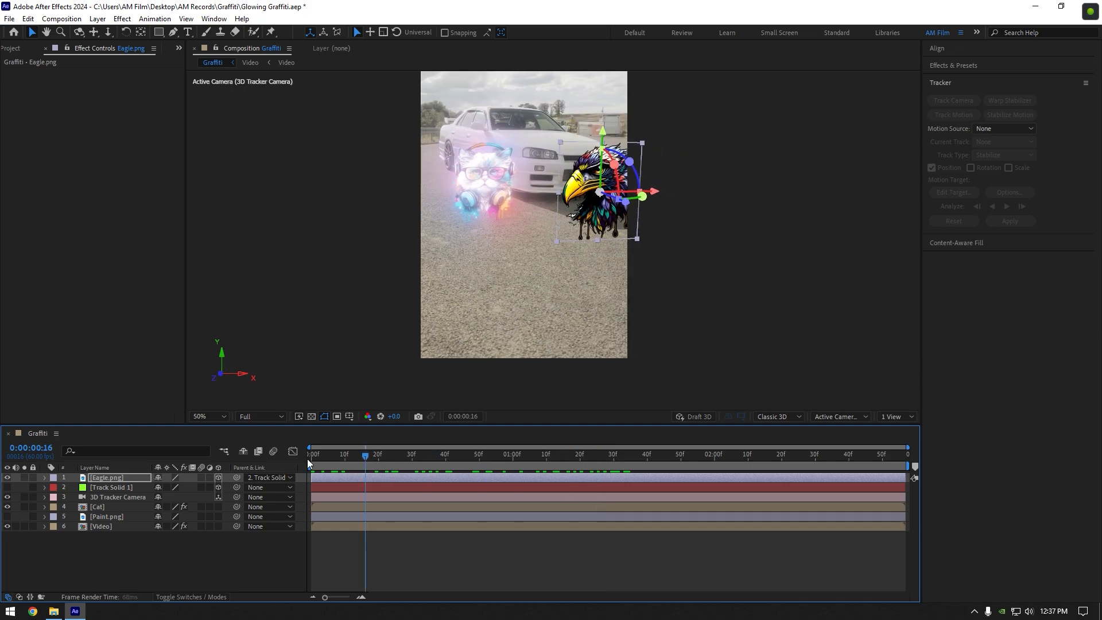
click(309, 453)
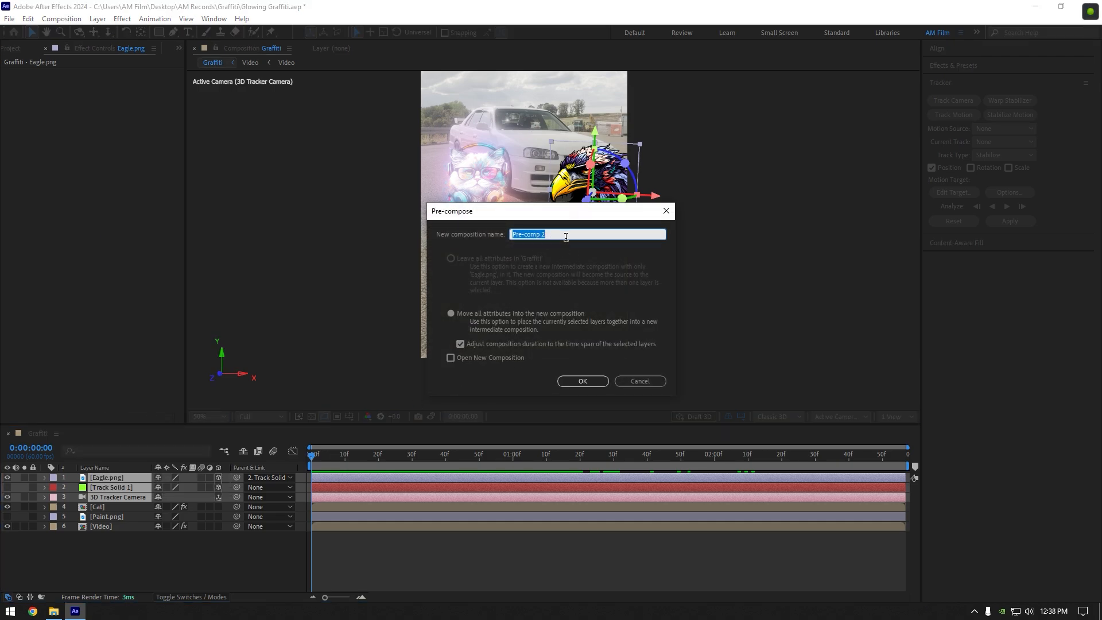
click(581, 381)
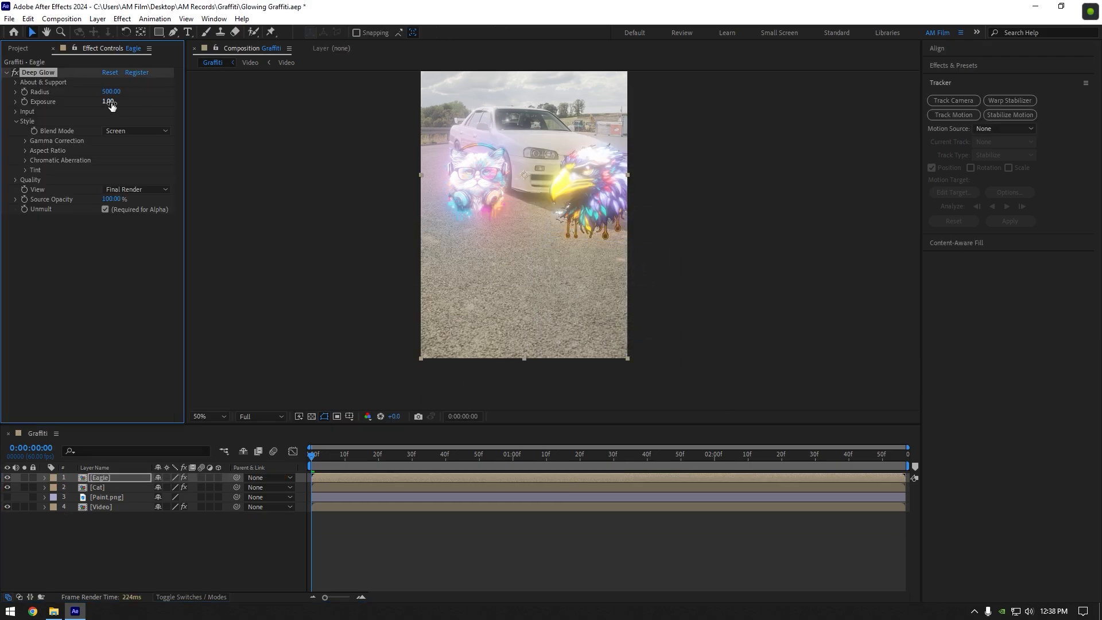
Lower the Eagle pre-comp's Deep Glow exposure to 0.24 and select the Video layer
drag(108, 101, 70, 101)
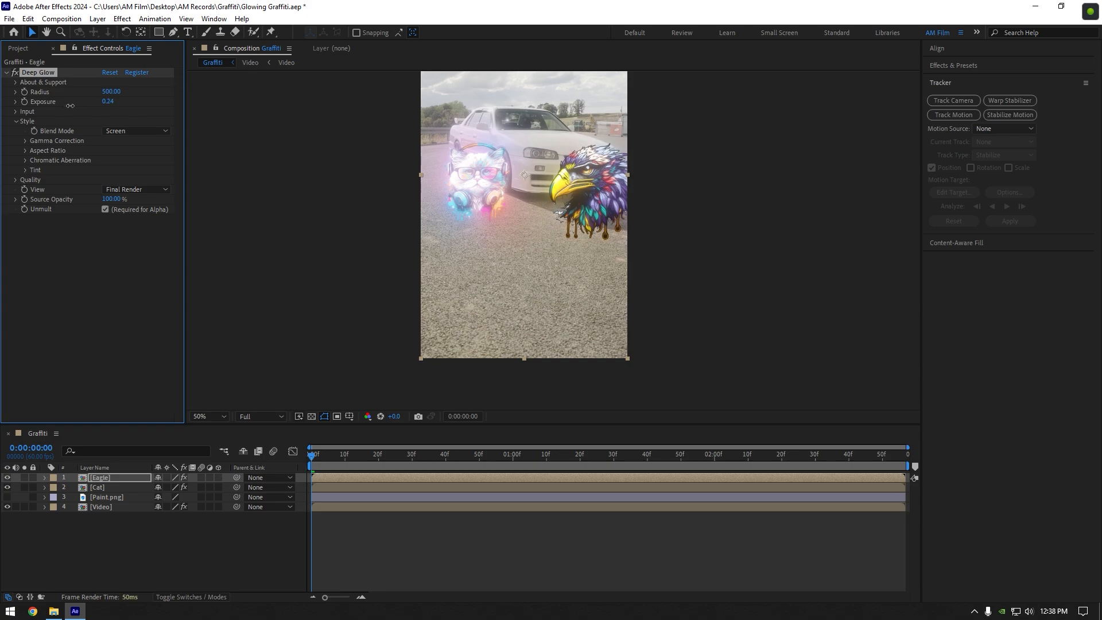
click(100, 506)
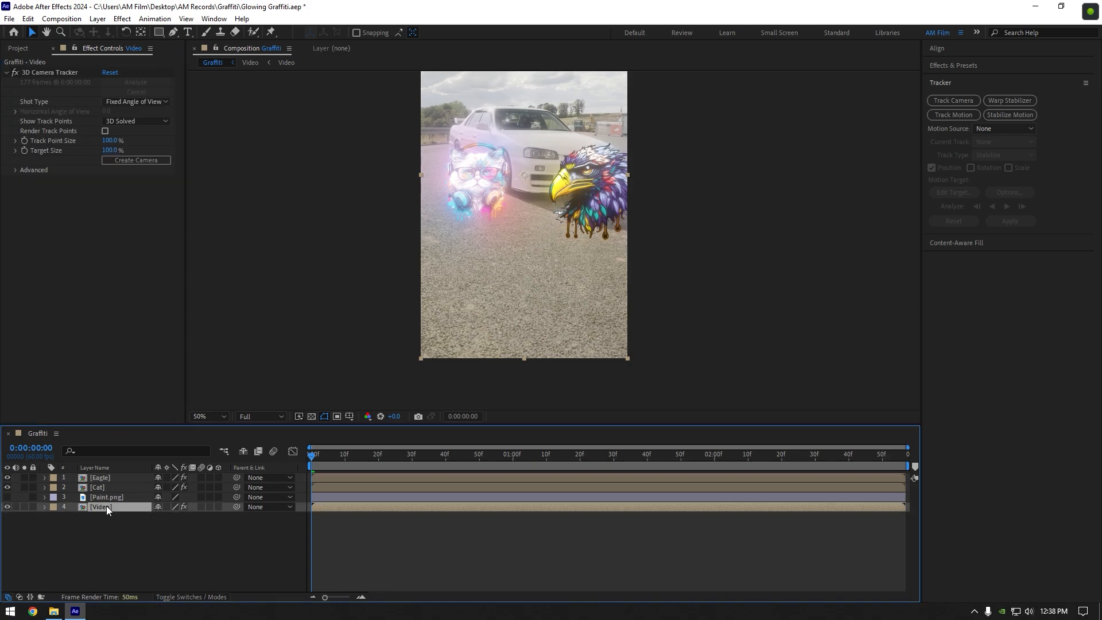